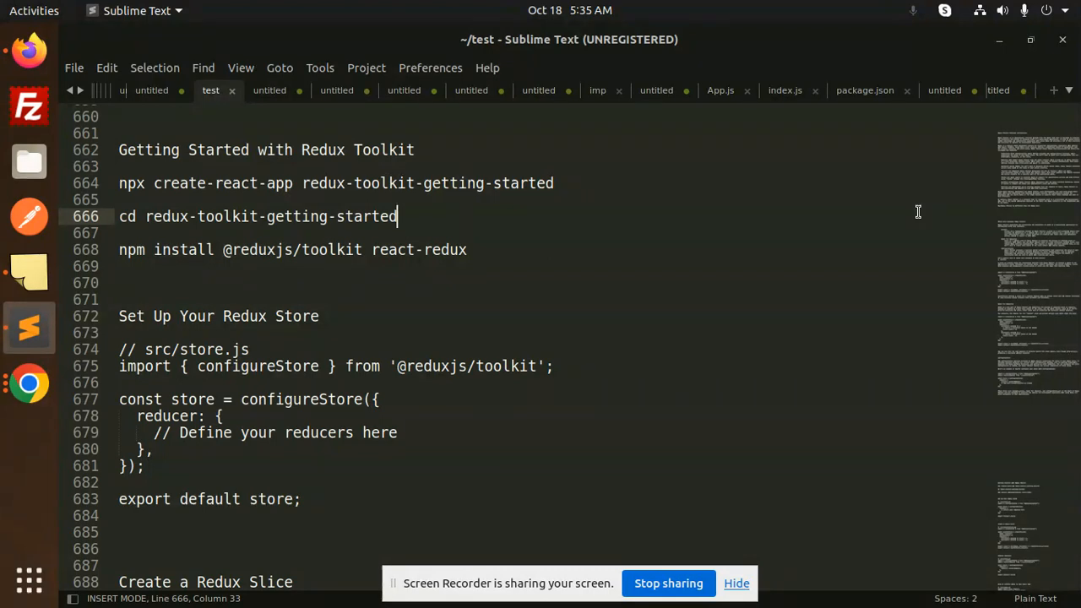
{"action": "mouse_move", "coordinate": [831, 226]}
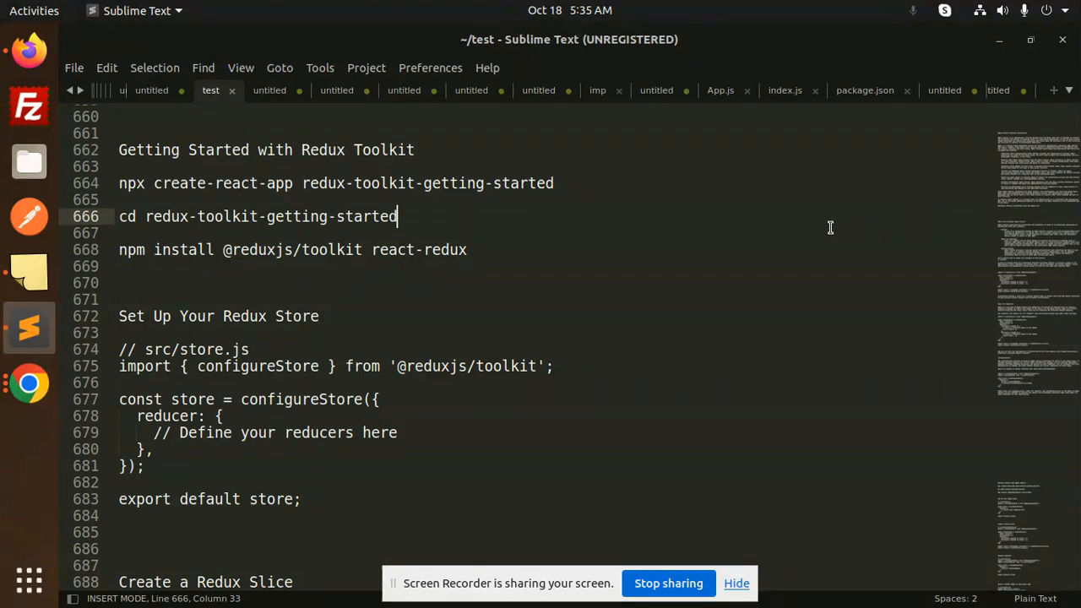
{"action": "left_click", "coordinate": [395, 148]}
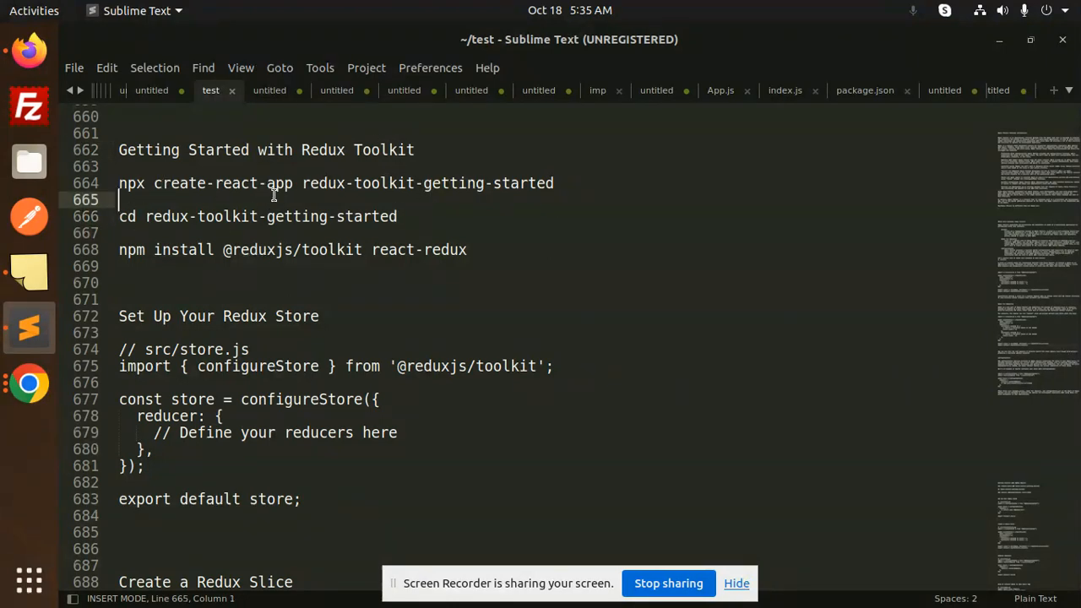
{"action": "double_click", "coordinate": [220, 182]}
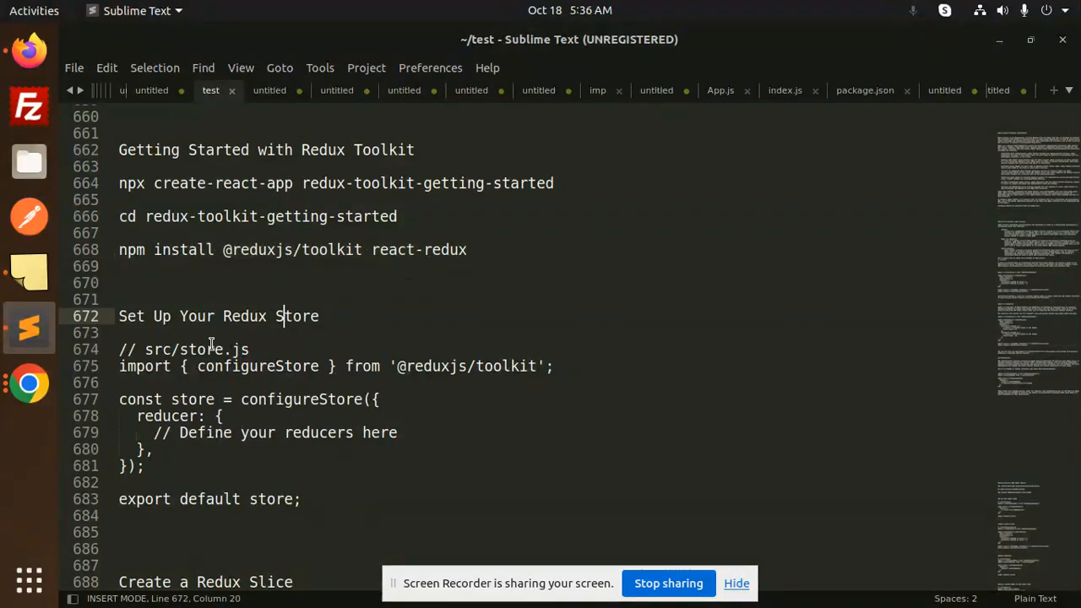
{"action": "double_click", "coordinate": [155, 348]}
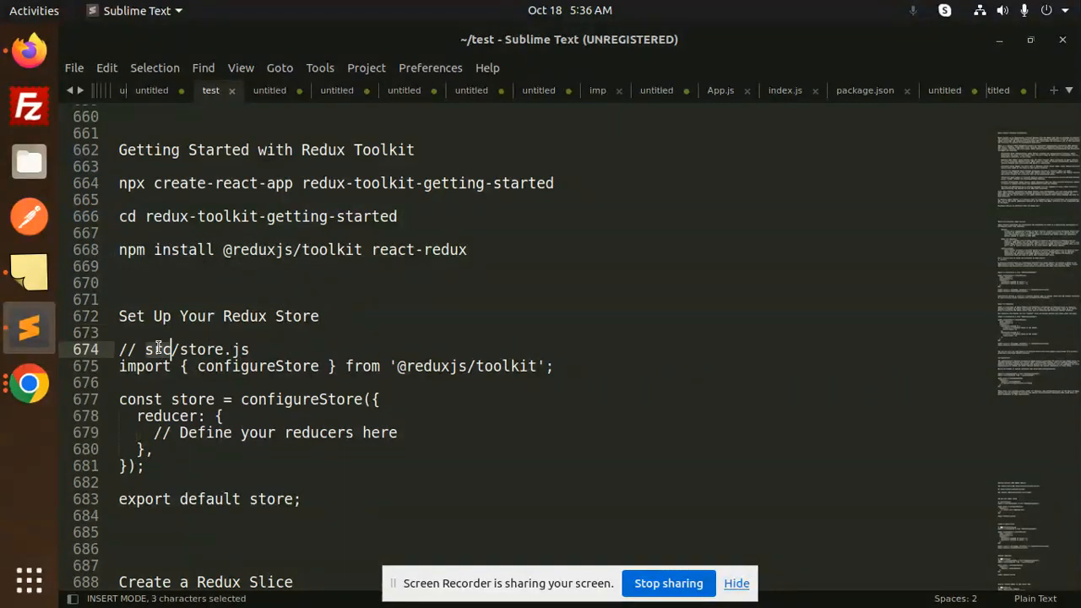
{"action": "double_click", "coordinate": [257, 366]}
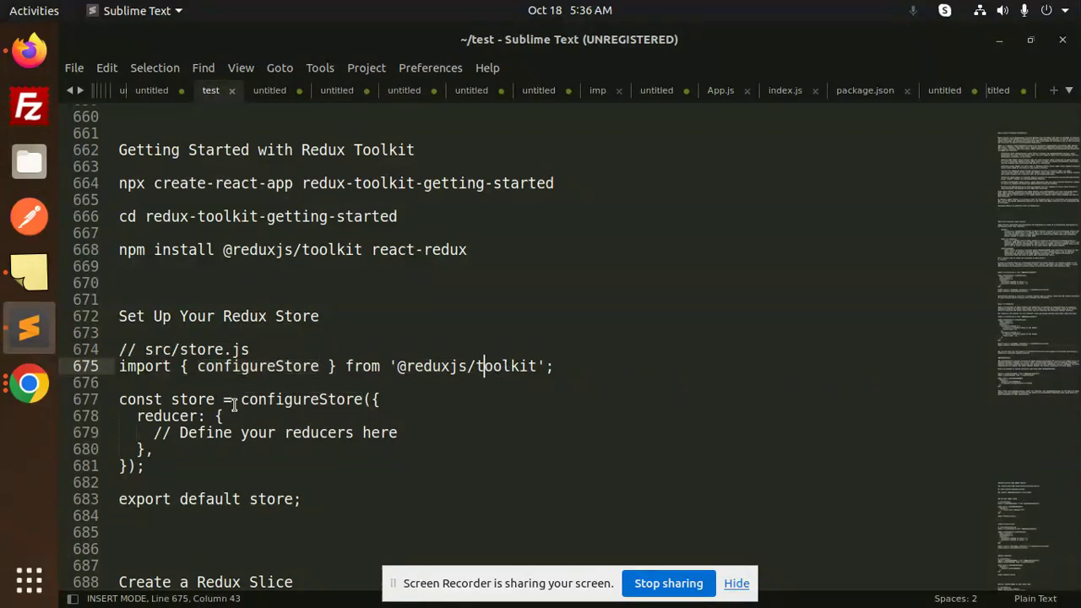
{"action": "left_click", "coordinate": [179, 416]}
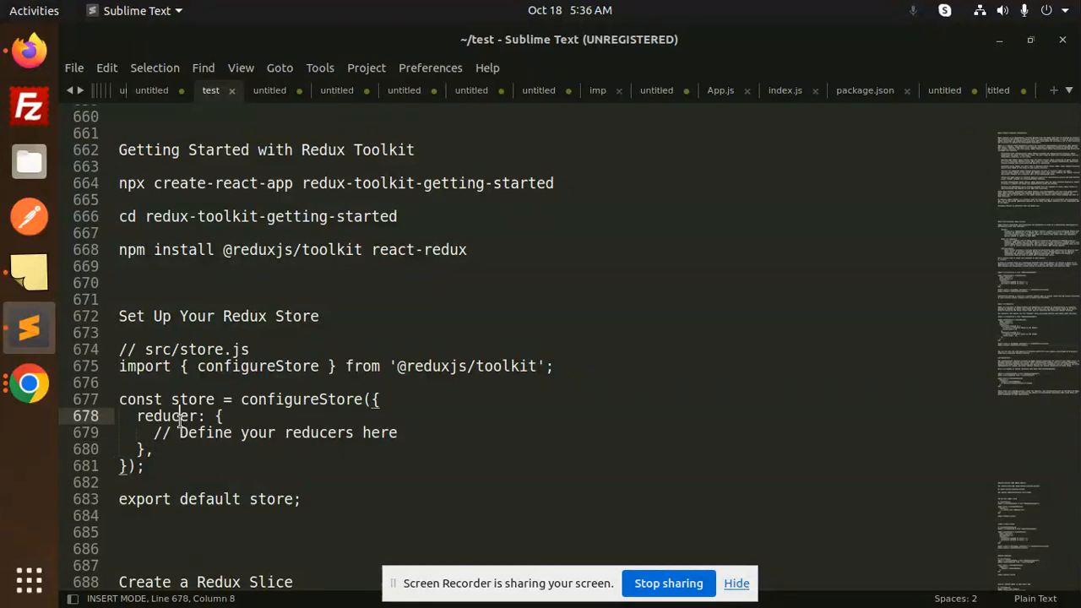
{"action": "left_click", "coordinate": [327, 432]}
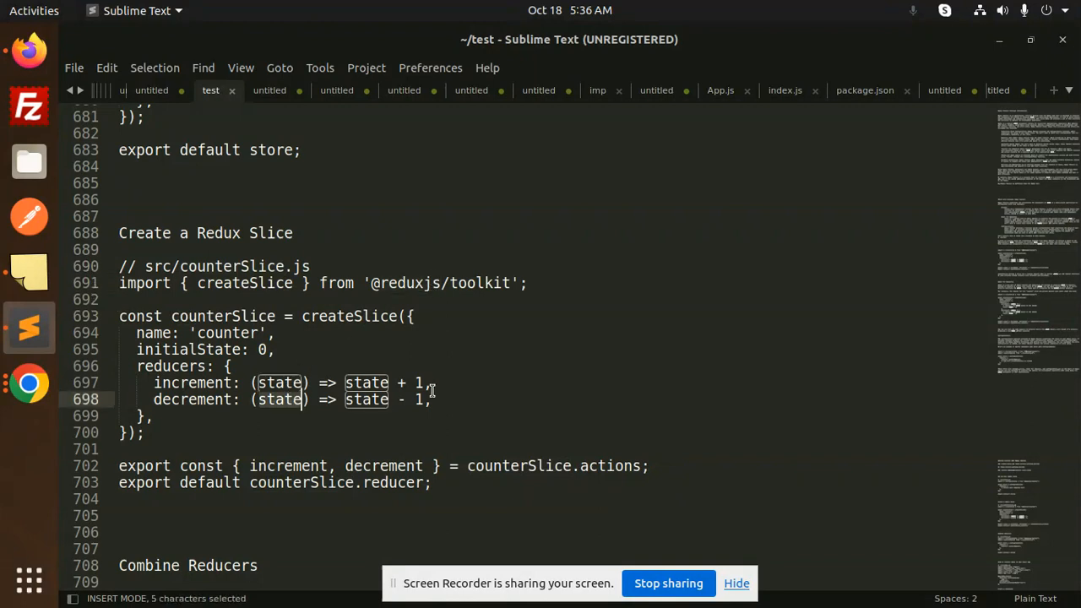
{"action": "left_click", "coordinate": [527, 466]}
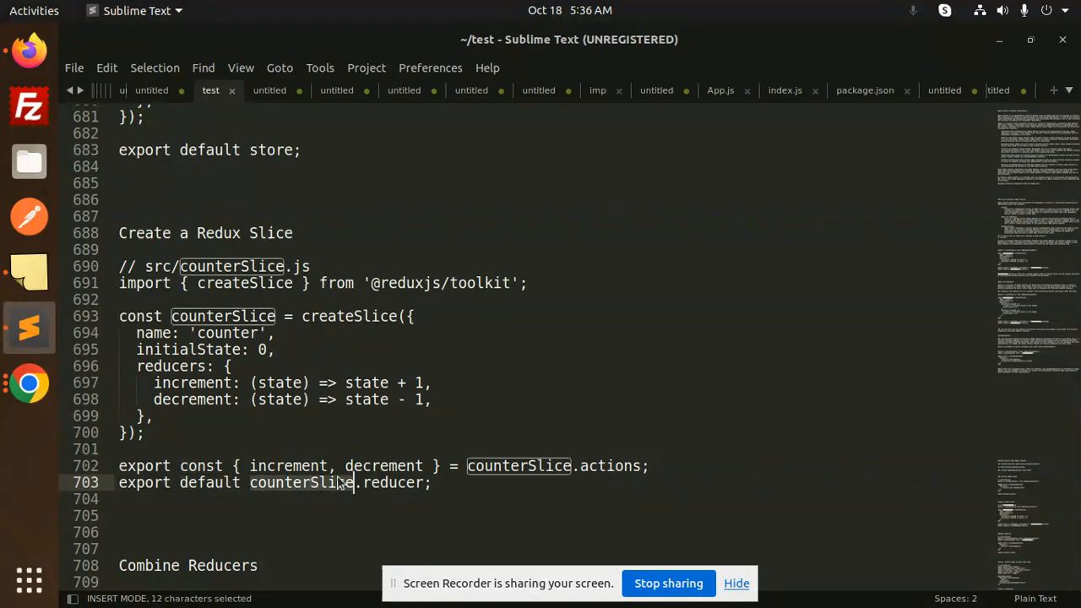
{"action": "scroll", "scroll_direction": "down", "scroll_amount": 3}
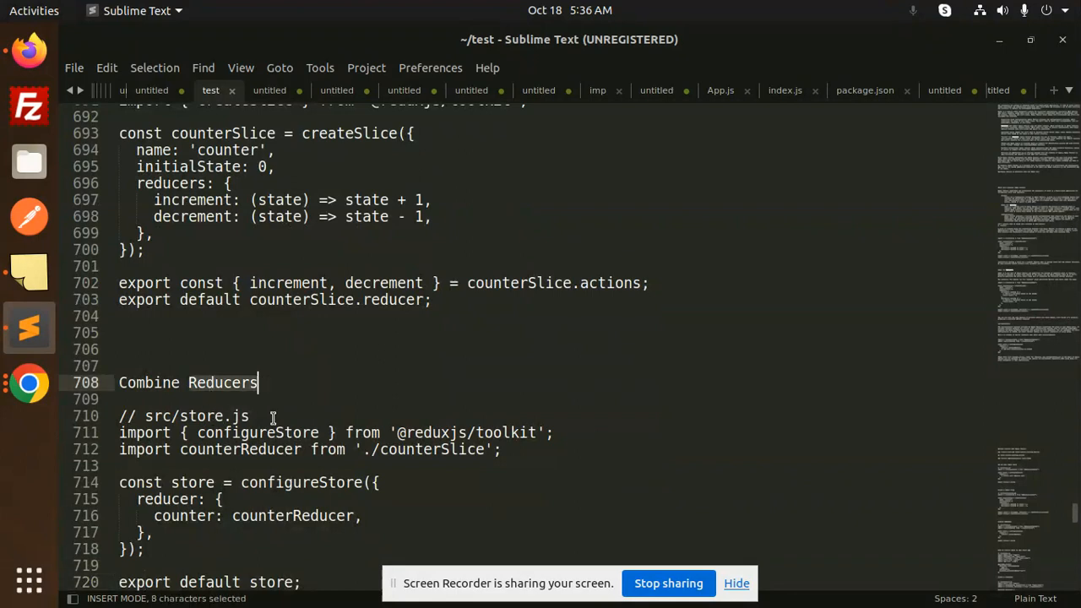
{"action": "left_click", "coordinate": [120, 466]}
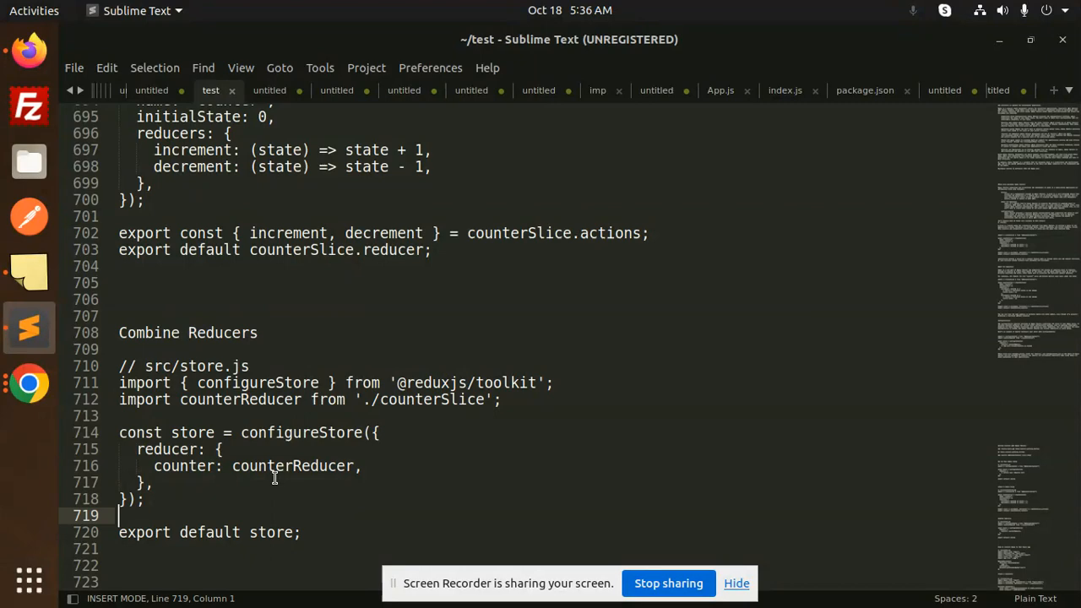
{"action": "scroll", "scroll_direction": "down", "scroll_amount": 3}
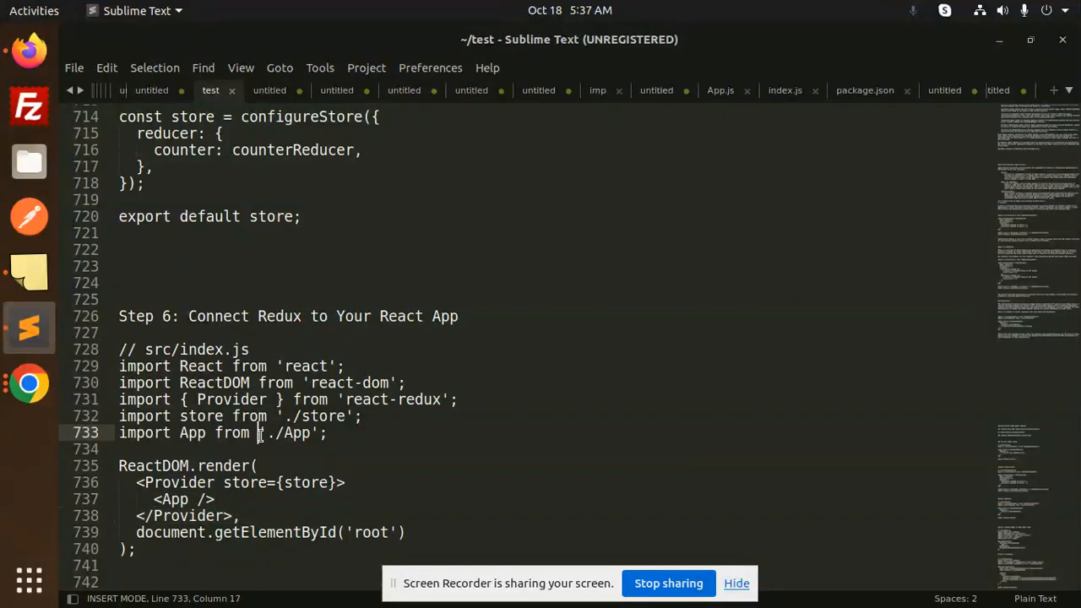
{"action": "scroll", "scroll_direction": "down", "scroll_amount": 3}
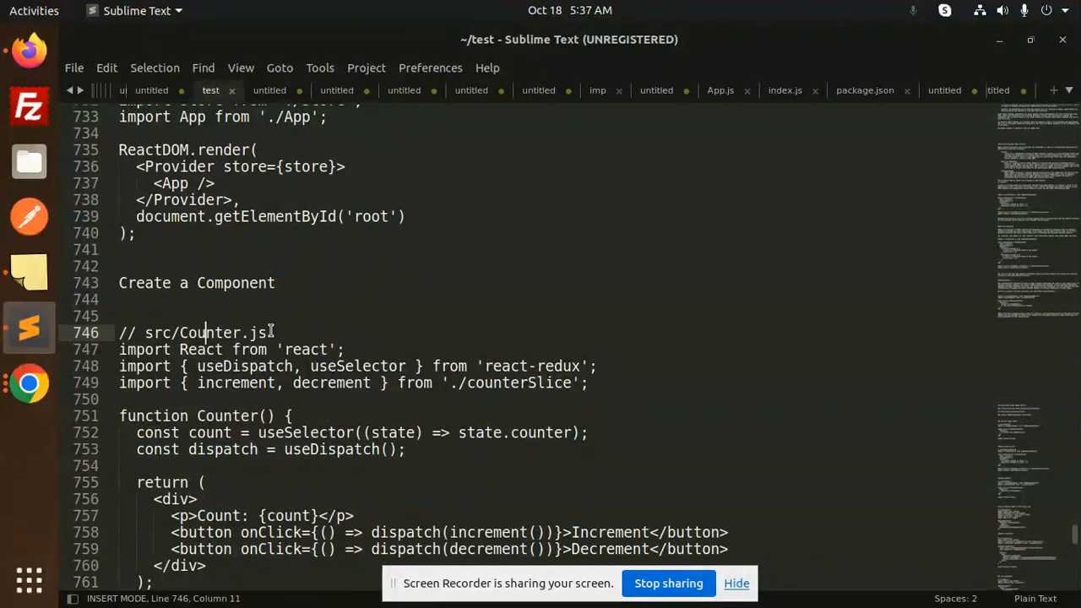
{"action": "left_click", "coordinate": [270, 332]}
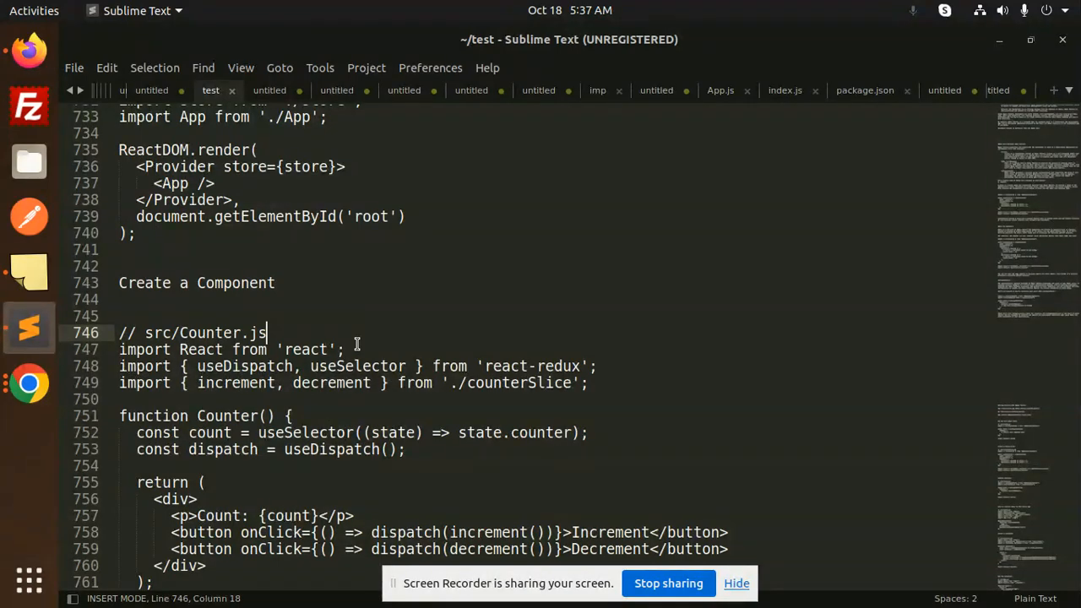
{"action": "left_click", "coordinate": [267, 532]}
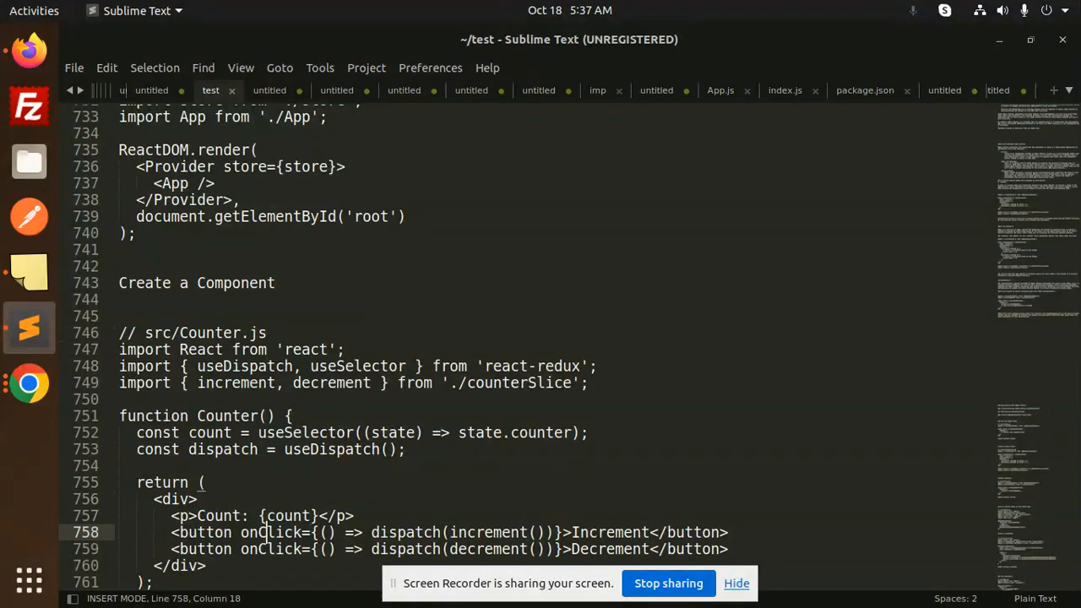